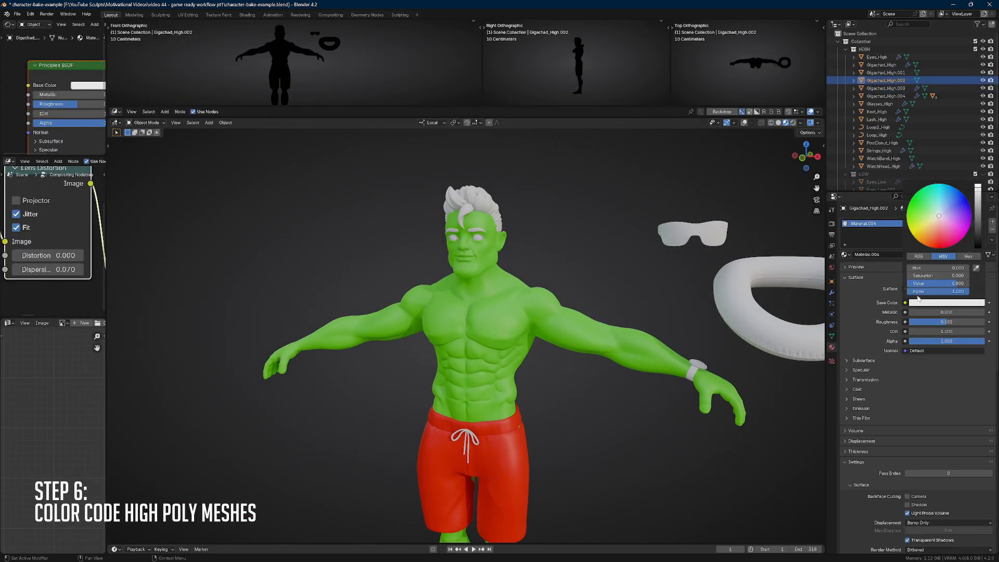
# - Maximize the Outliner so the high- and low-poly mesh hierarchy fills the window
pyautogui.click(885, 165)
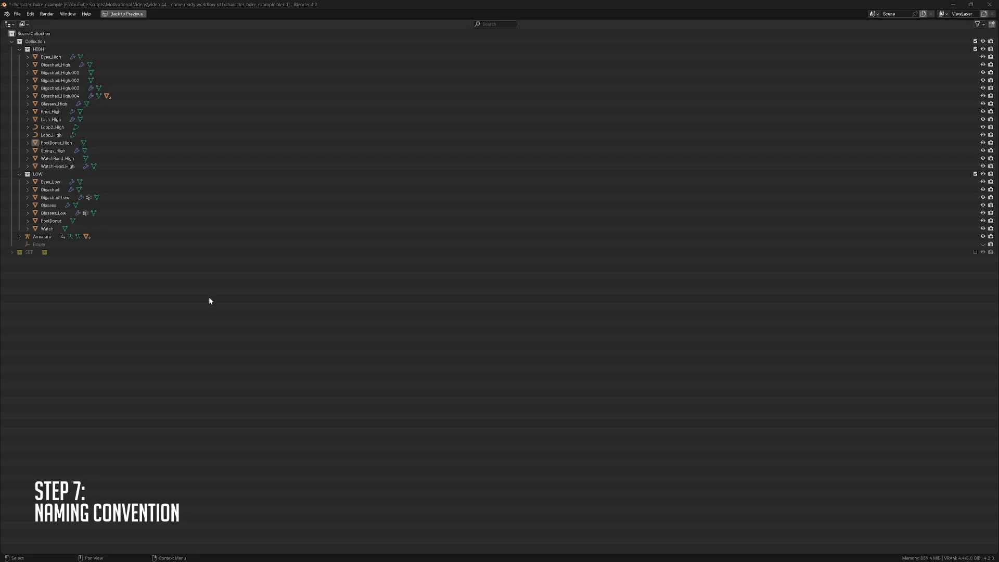
# - Confirm the high-poly body's new name and select the low-poly body object
pyautogui.click(50, 56)
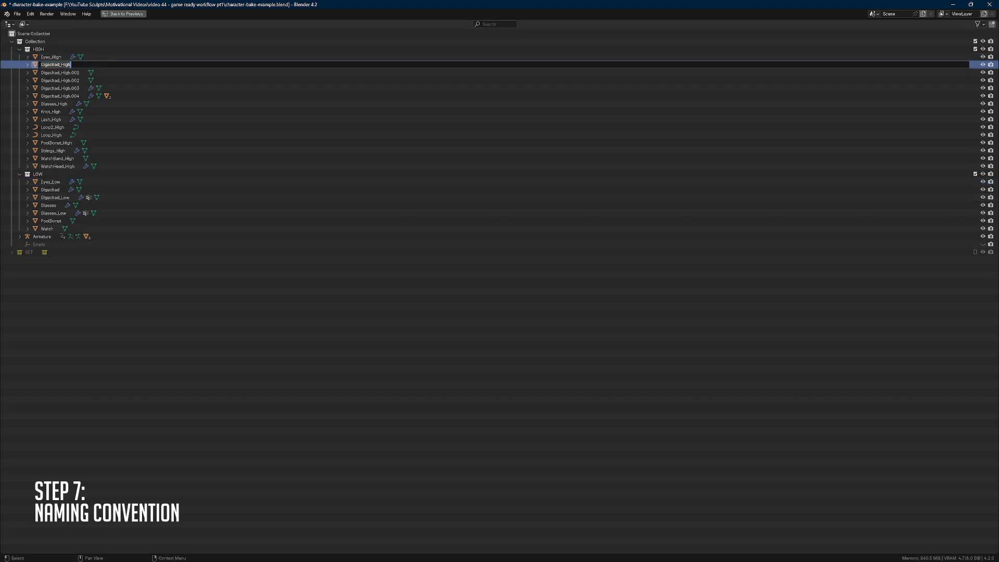
pyautogui.click(50, 190)
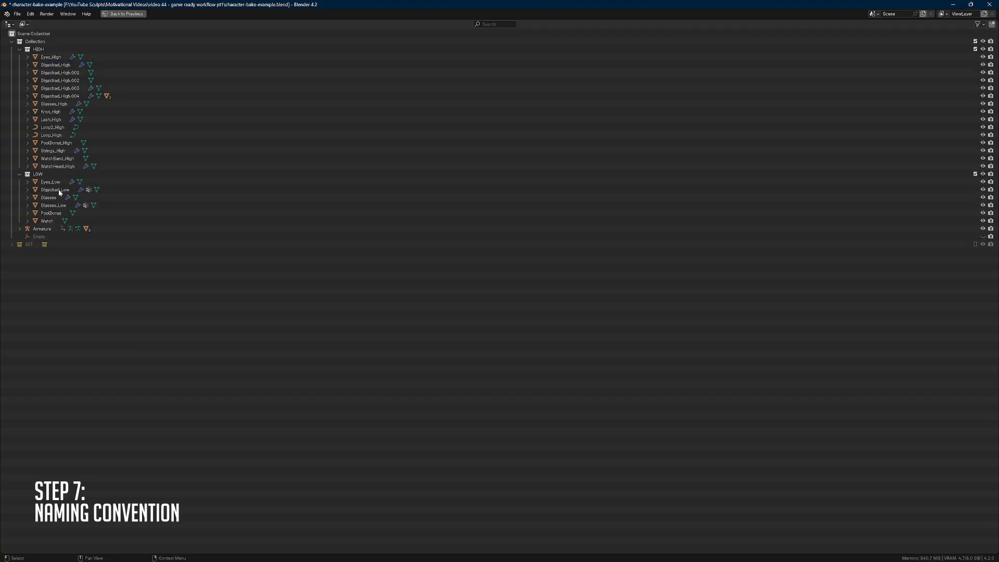
pyautogui.click(48, 198)
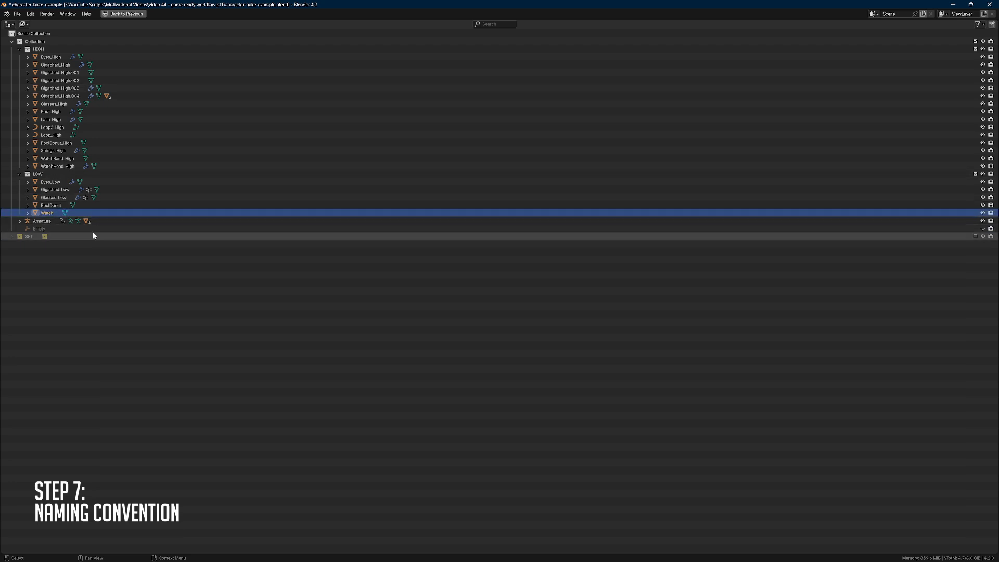
# - Rename the Watch object to Watch_Low
pyautogui.doubleClick(47, 213)
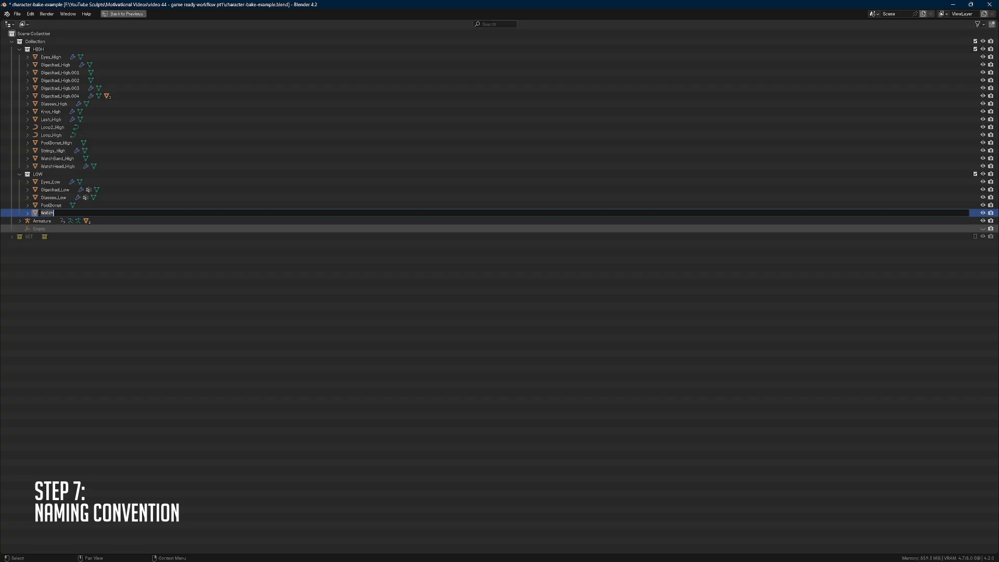
pyautogui.write('d')
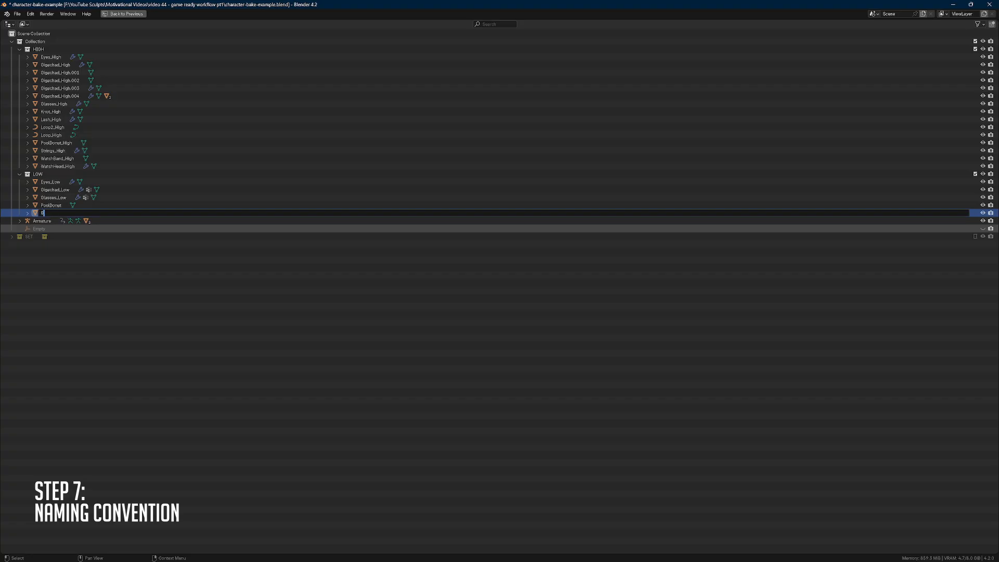
pyautogui.write('Watch_')
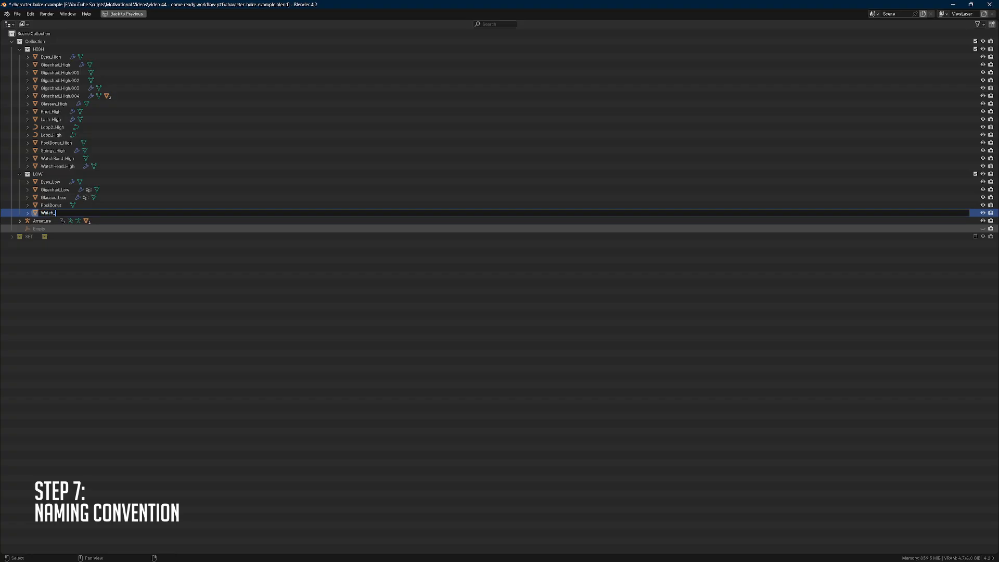
pyautogui.press('Return')
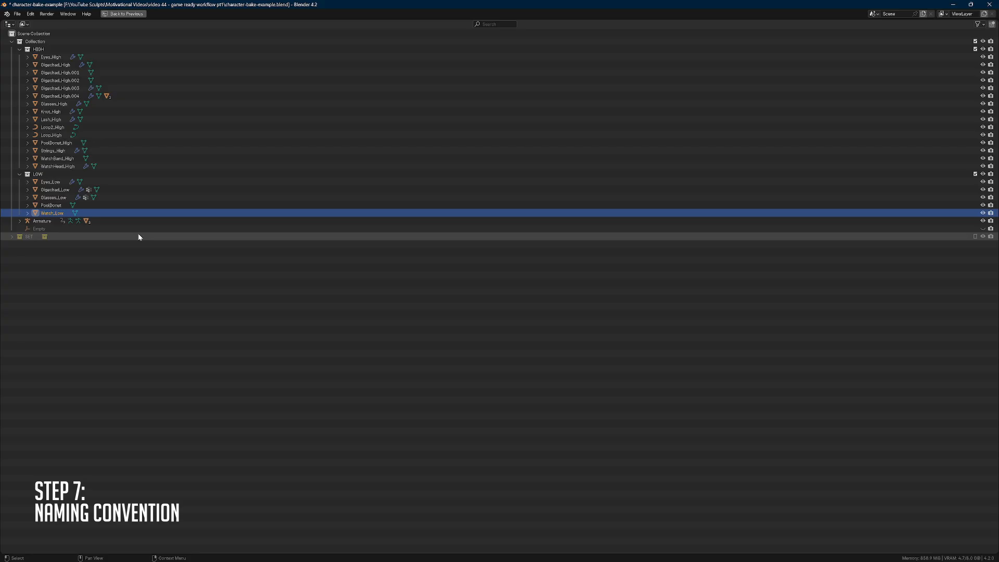
pyautogui.click(111, 14)
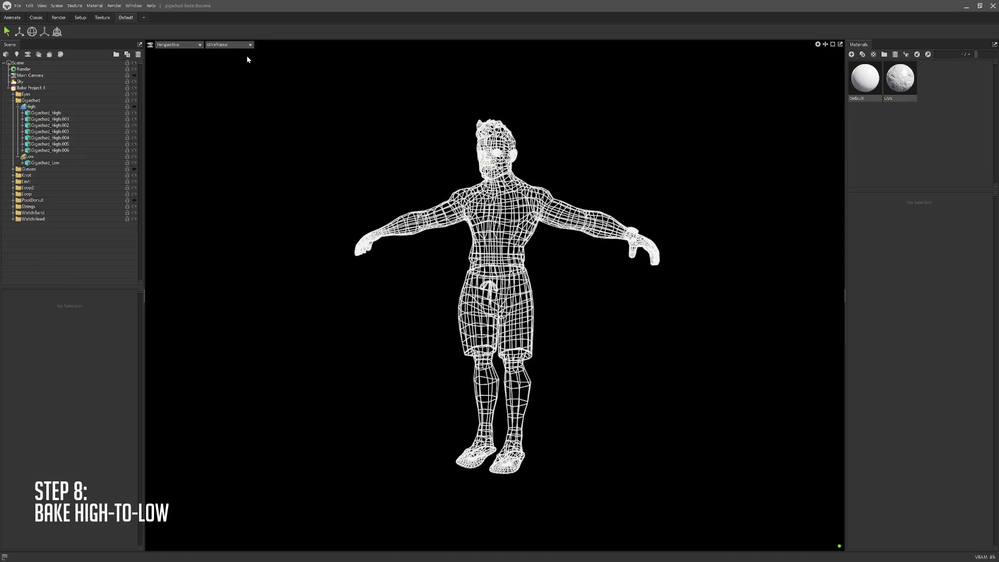
# - Switch viewport shading from Wireframe to Gray and select Bake Project 1 to show its settings
pyautogui.click(228, 45)
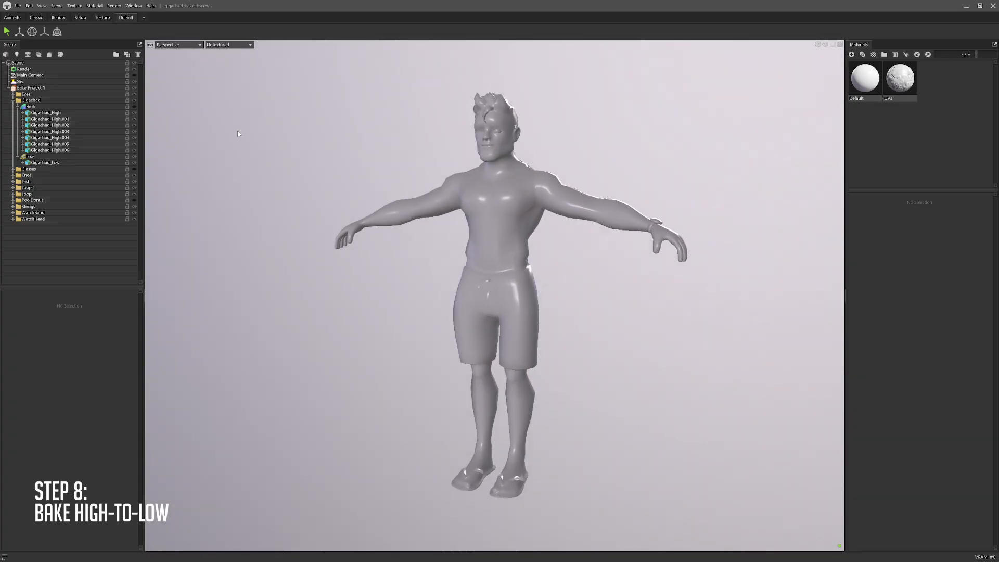
pyautogui.click(230, 45)
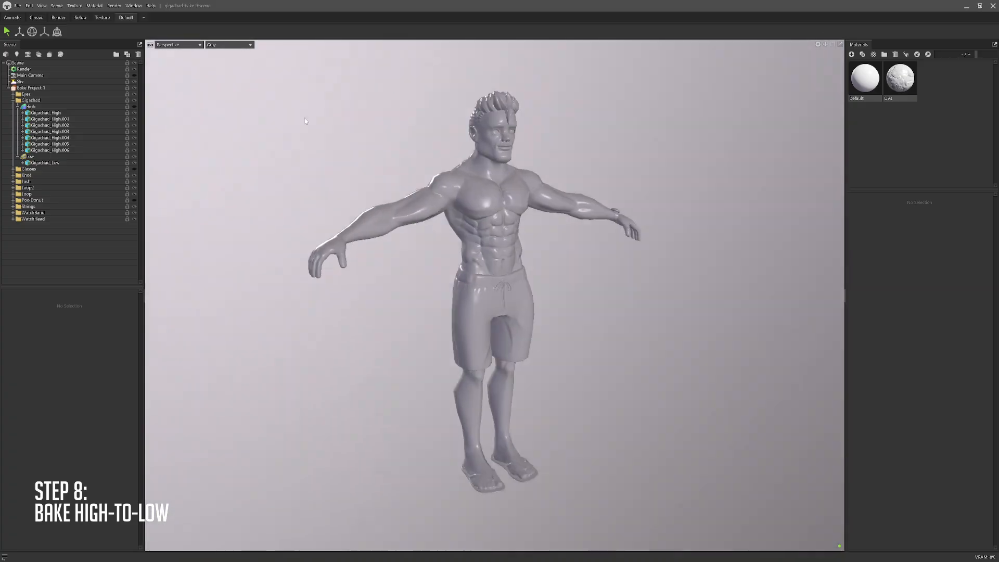
pyautogui.click(228, 44)
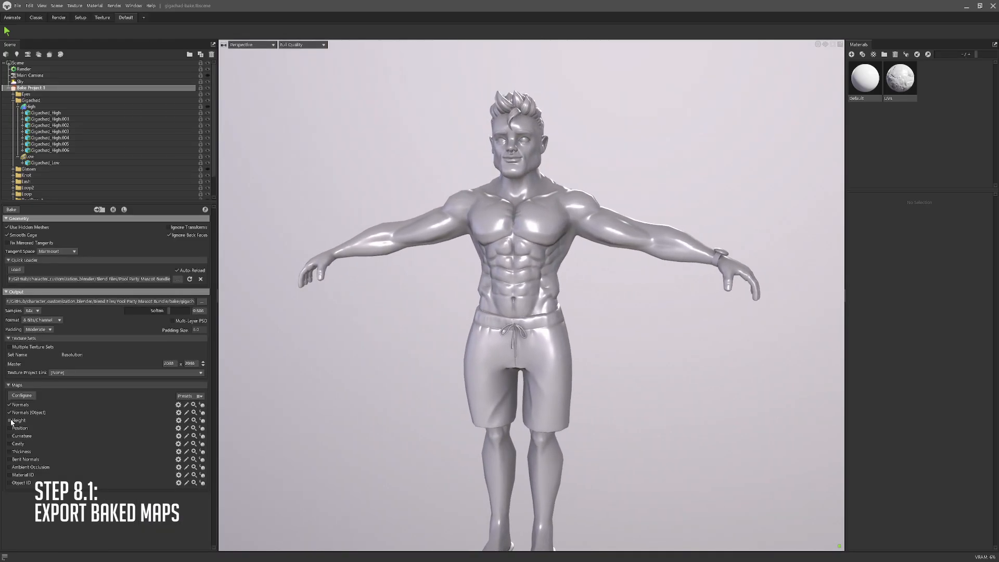
# - Enable the Height and Curvature maps in the bake Maps list
pyautogui.click(9, 420)
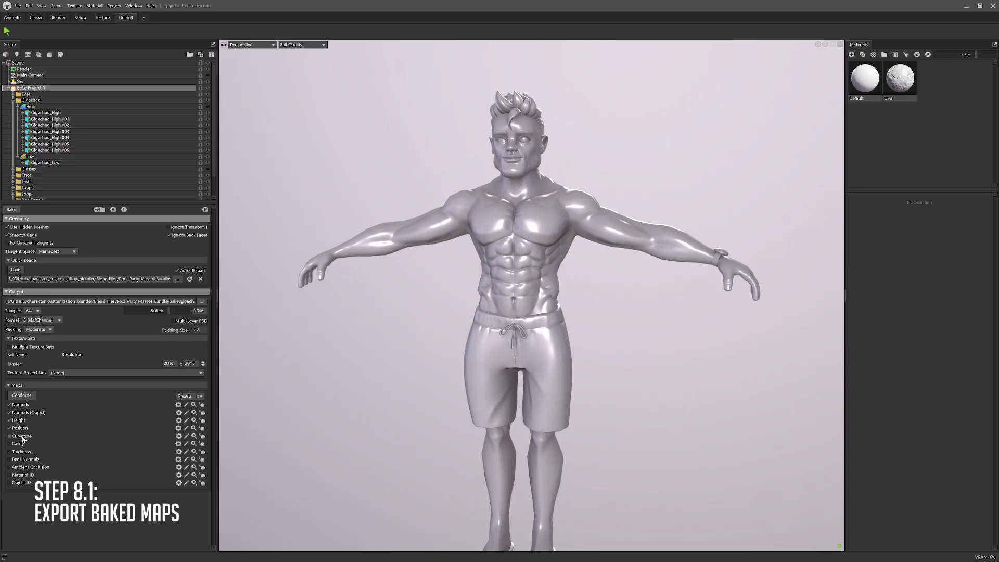
pyautogui.click(10, 436)
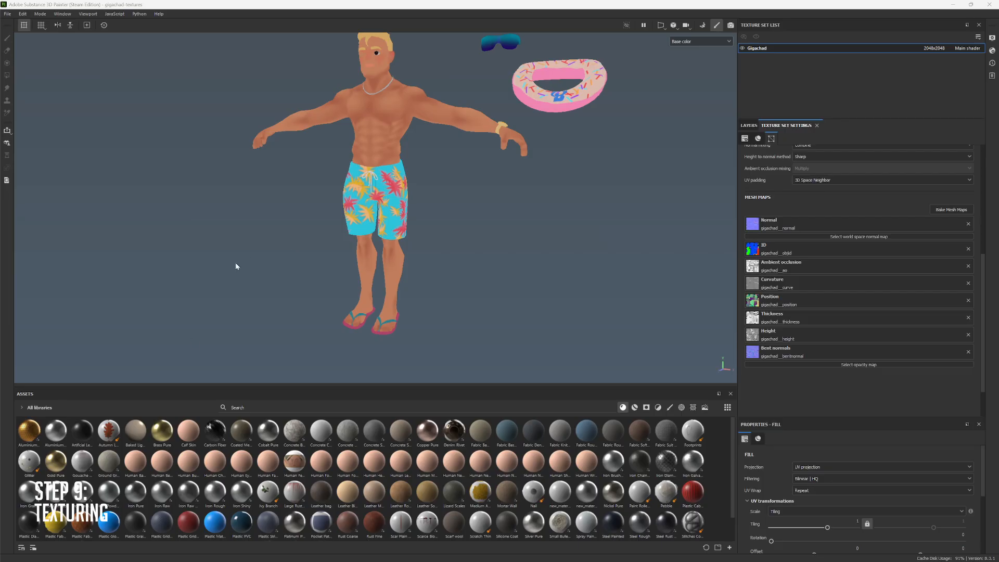
pyautogui.moveTo(898, 137)
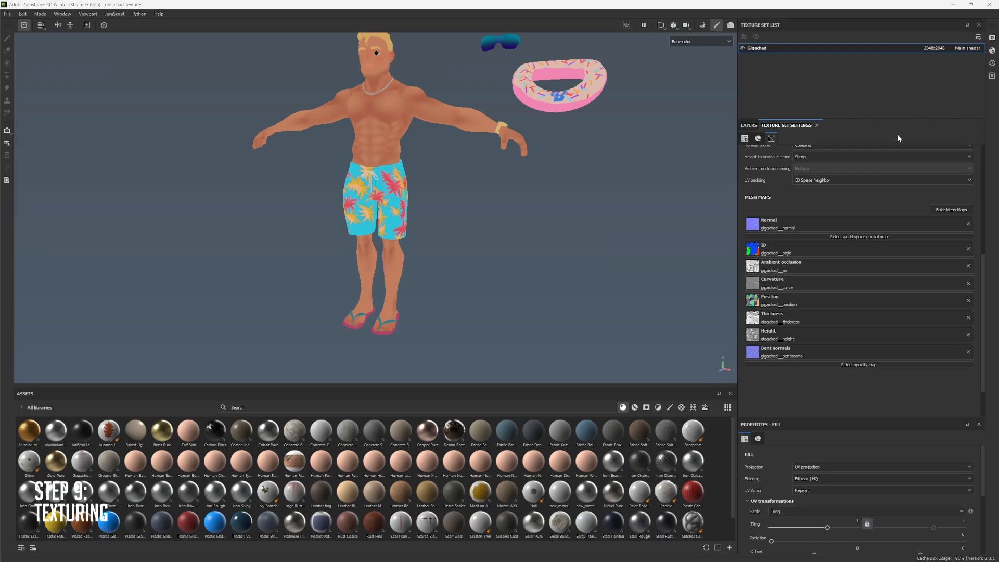
pyautogui.moveTo(775, 262)
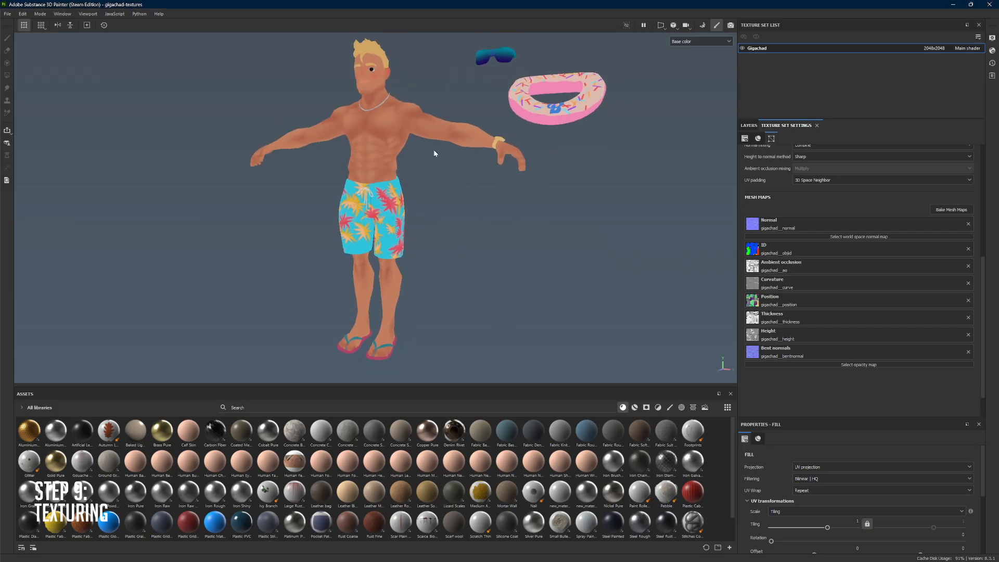
# - Preview the Emissive and Normal channels through the viewport channel dropdown
pyautogui.click(702, 25)
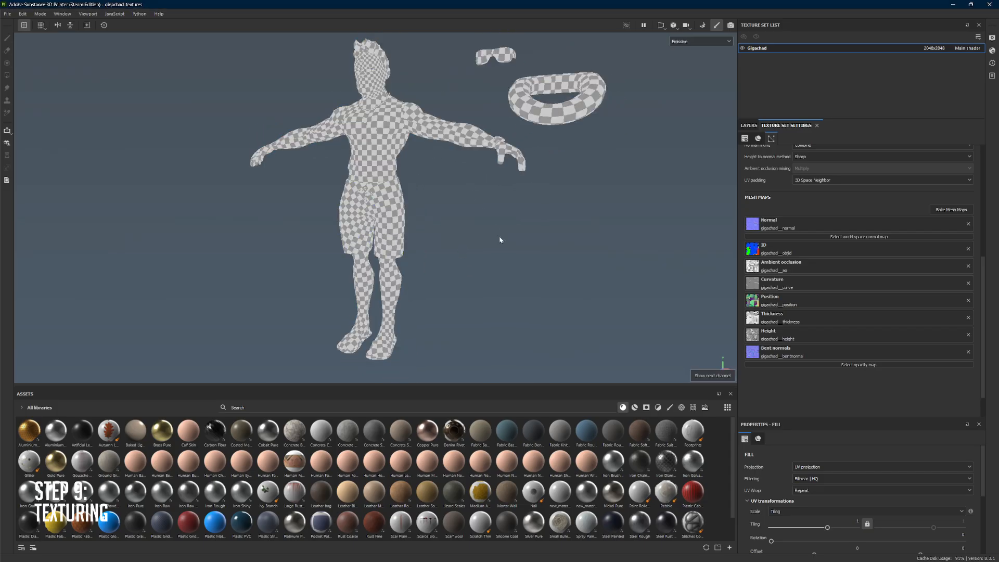
pyautogui.click(699, 40)
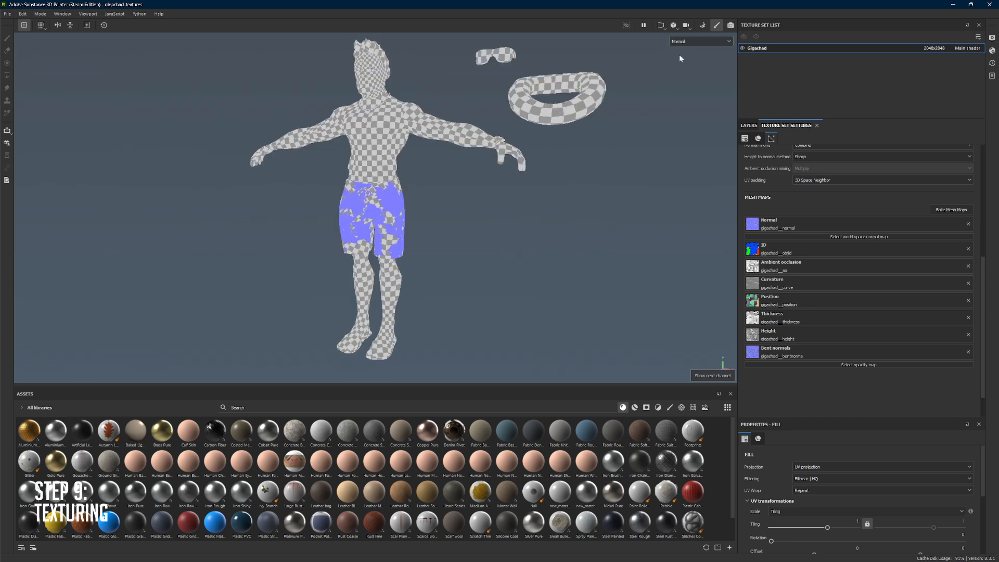
pyautogui.click(699, 41)
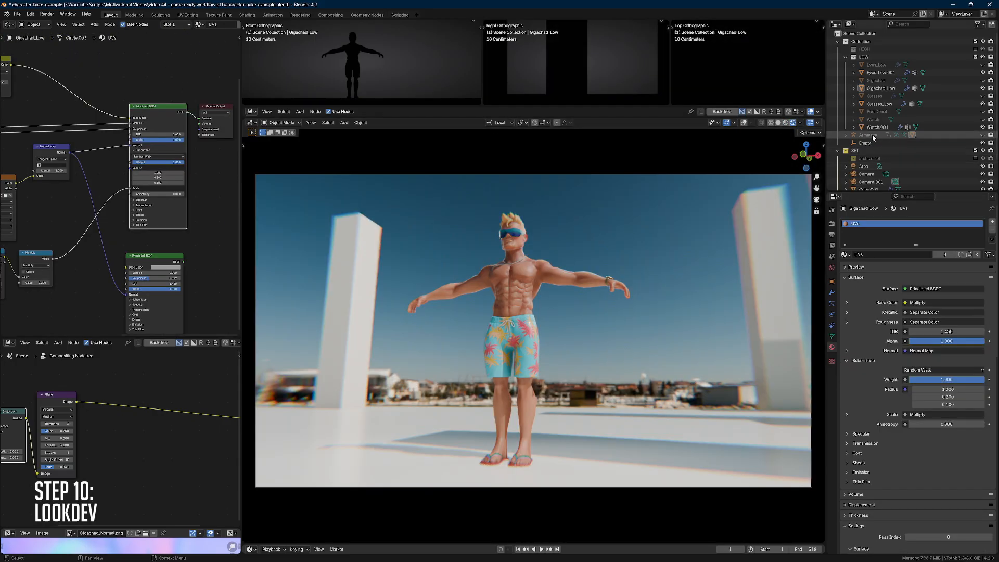
# - Select the Armature and toggle playback of the character's animation
pyautogui.click(868, 136)
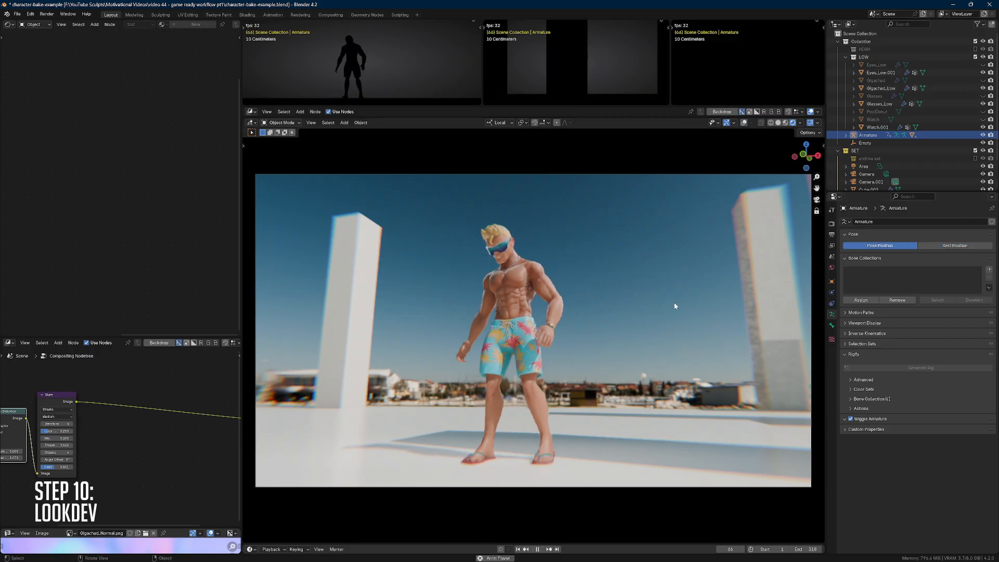
pyautogui.press('ctrl+space')
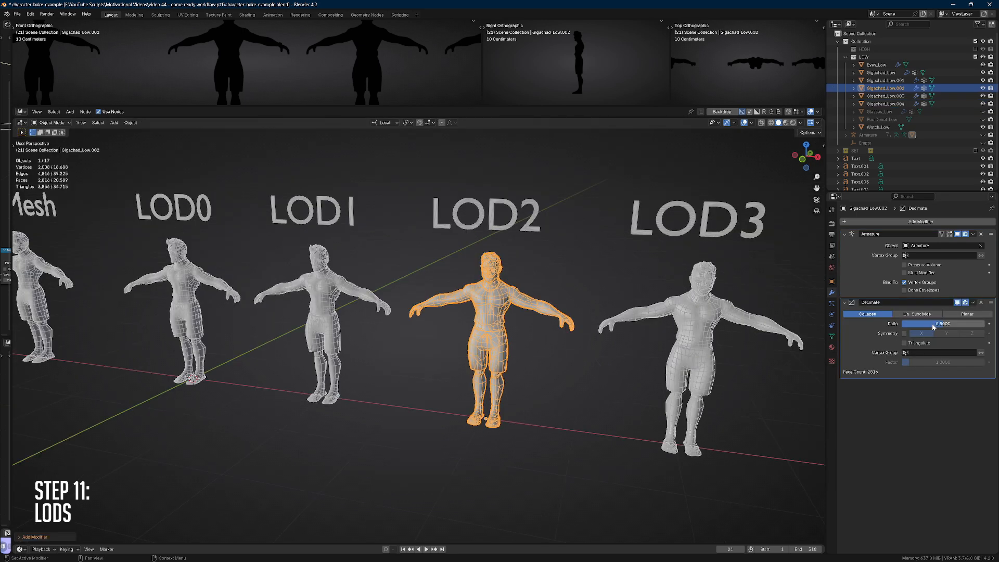
# - Set the LOD2 Decimate ratio, select the low-poly meshes and choose an export format
pyautogui.click(884, 96)
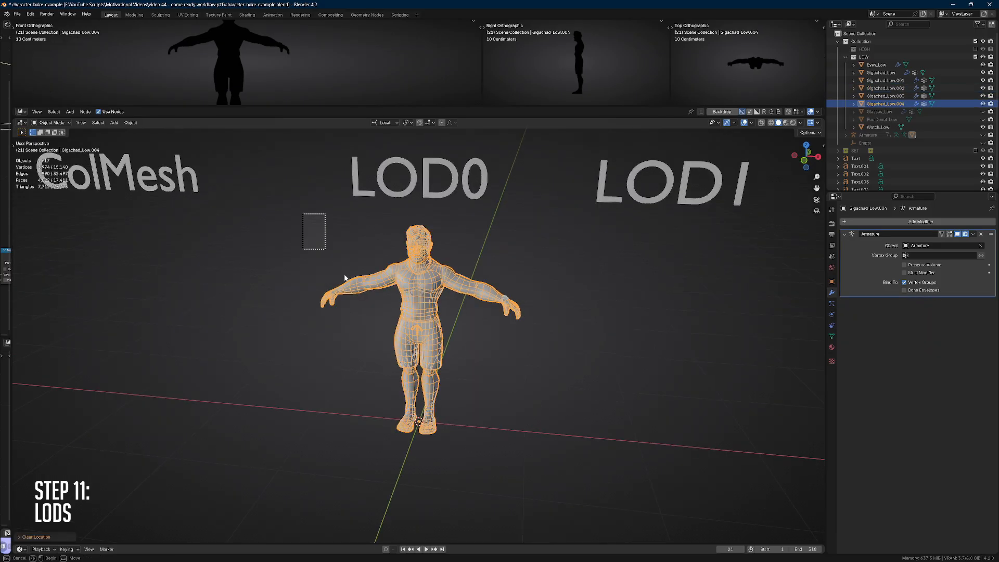
pyautogui.click(17, 13)
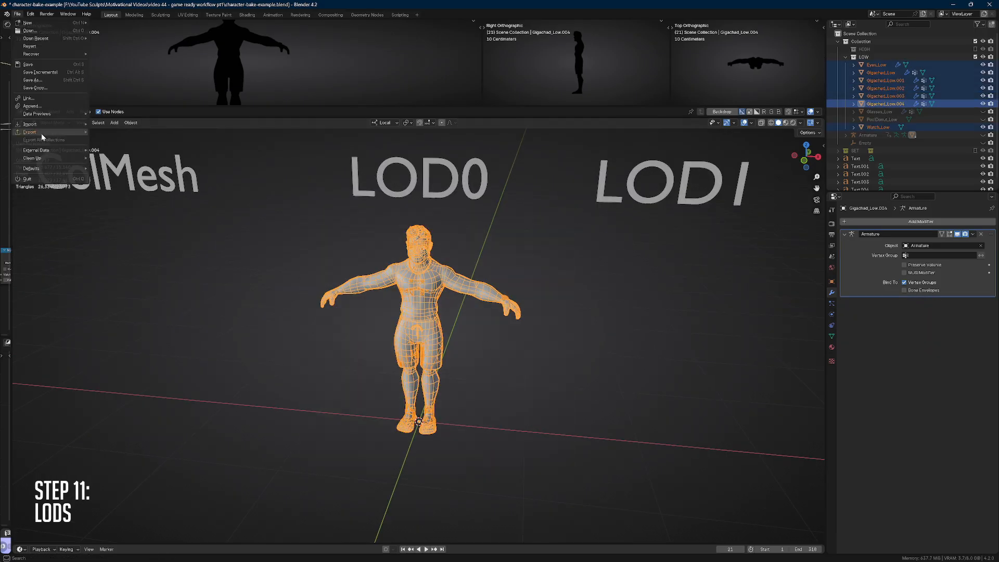
pyautogui.click(29, 132)
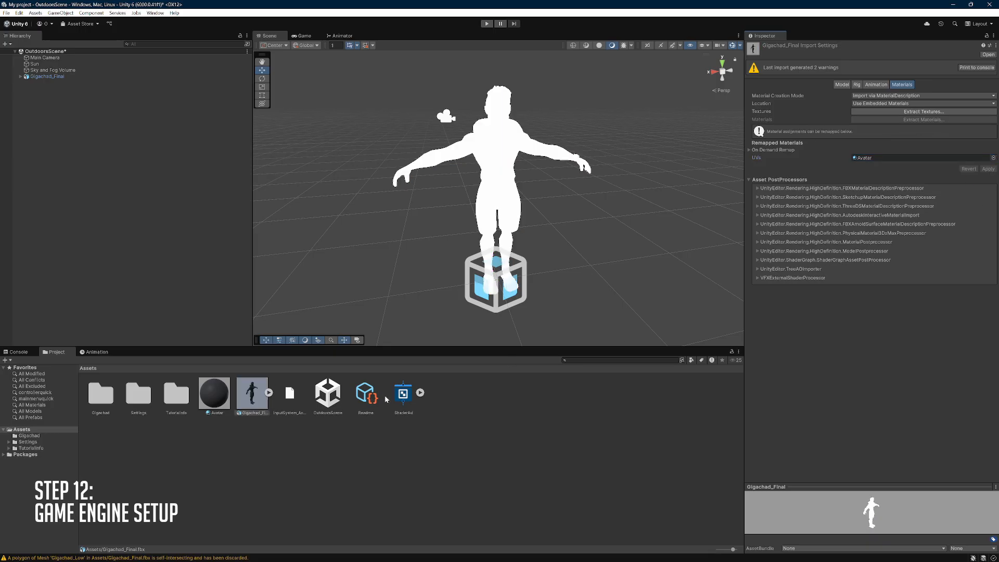
# - Open the character's shader graph and adjust the area light's intensity
pyautogui.doubleClick(403, 392)
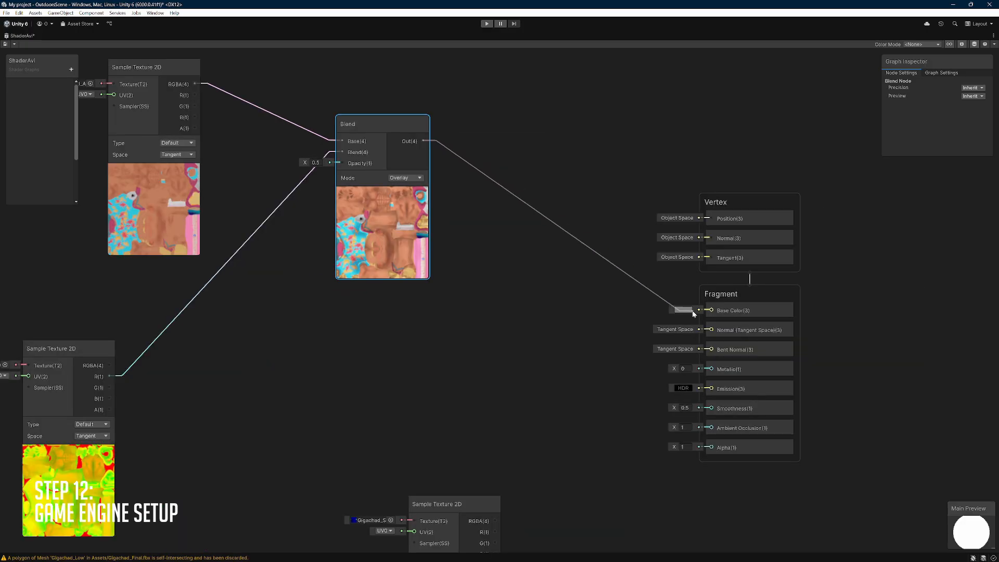
pyautogui.click(277, 35)
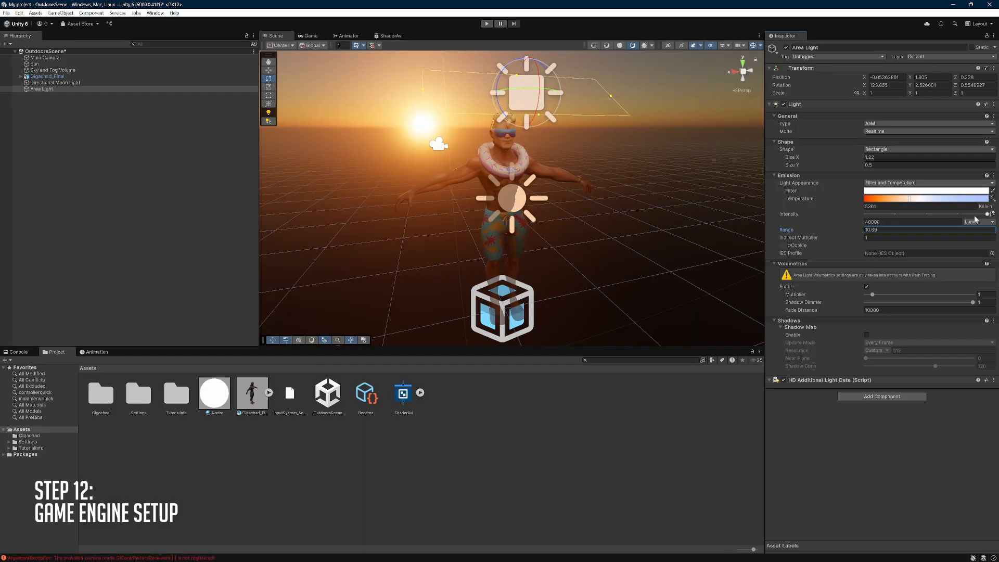
pyautogui.click(53, 69)
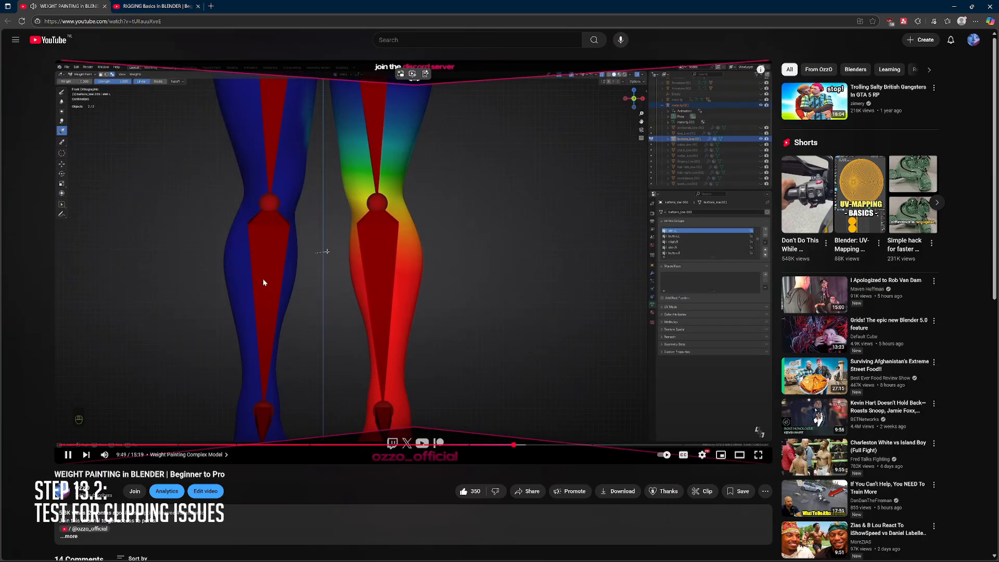
# - Go to the OzzO channel page and subscribe
pyautogui.click(153, 5)
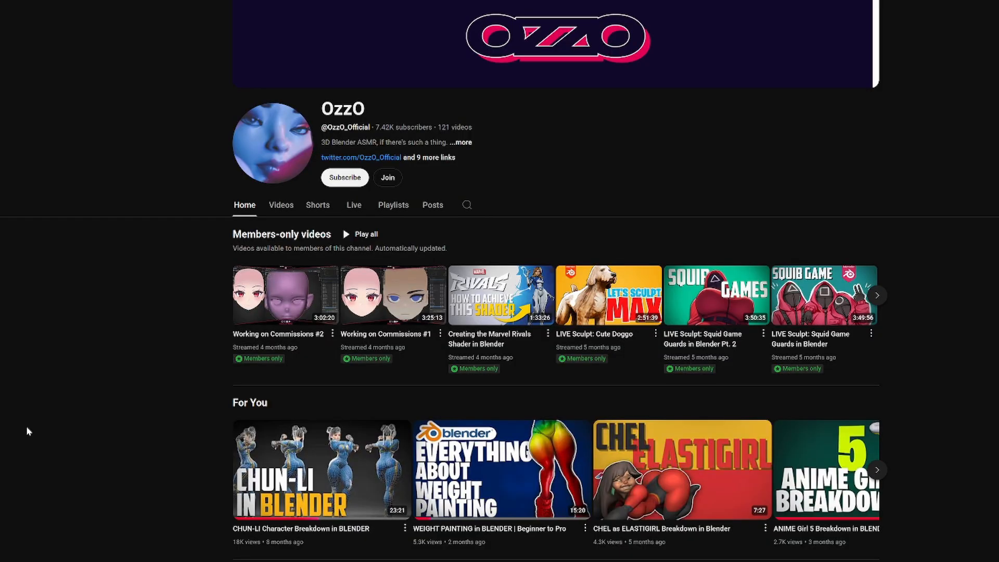
pyautogui.click(345, 177)
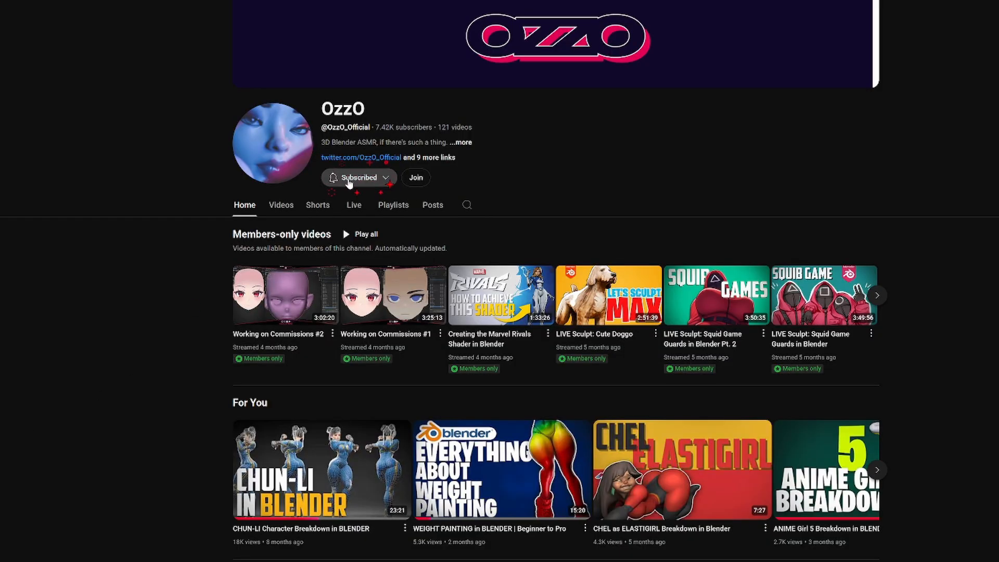